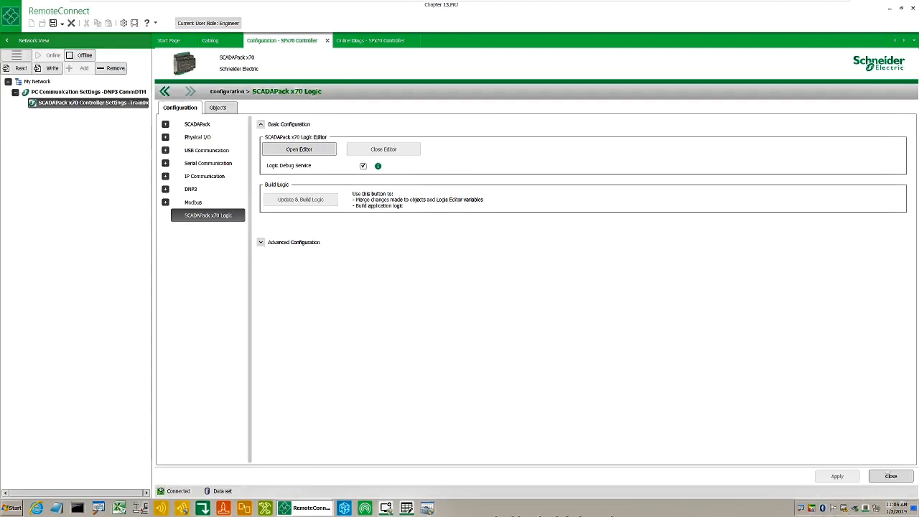
pyautogui.moveTo(233, 228)
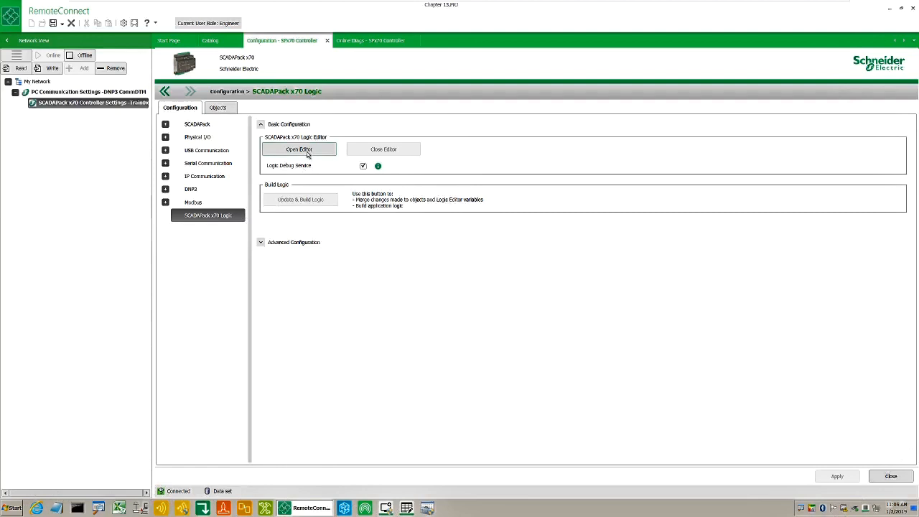
# - Launch the SCADAPack x70 Logic editor from the controller's logic configuration page
pyautogui.click(299, 148)
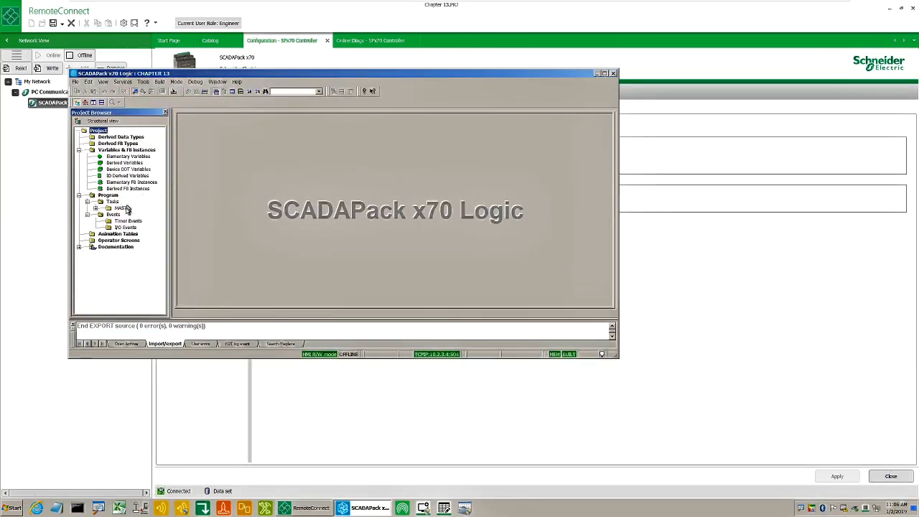
# - Export the program logic as an .xpg file to the Desktop and show the desktop
pyautogui.rightClick(121, 207)
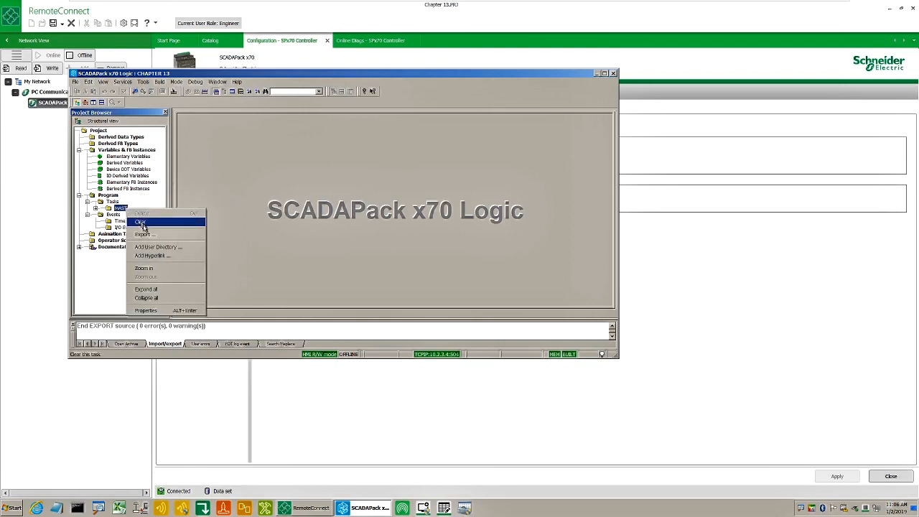
pyautogui.click(143, 234)
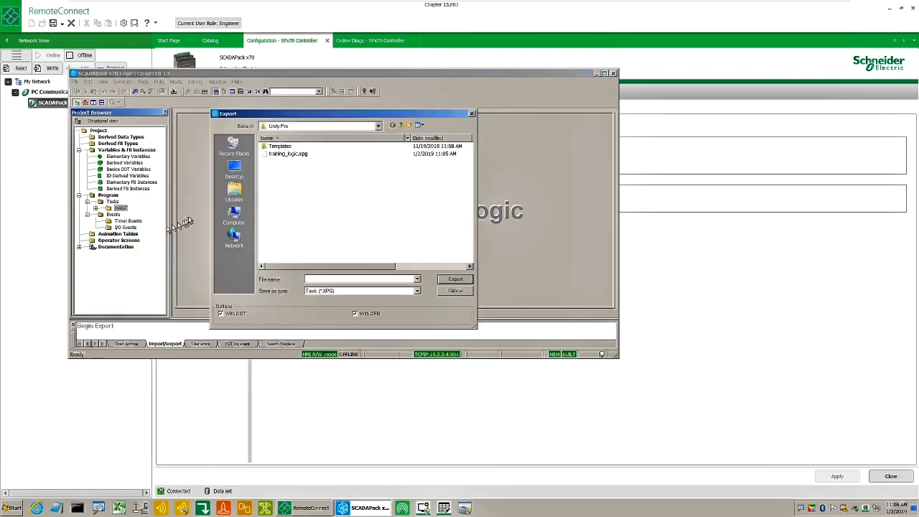
pyautogui.click(234, 170)
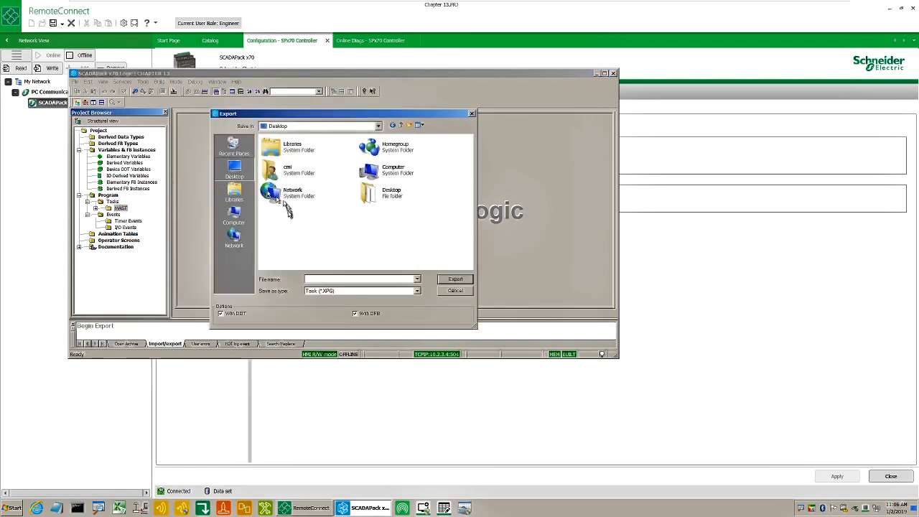
pyautogui.moveTo(331, 261)
pyautogui.write('training_logic')
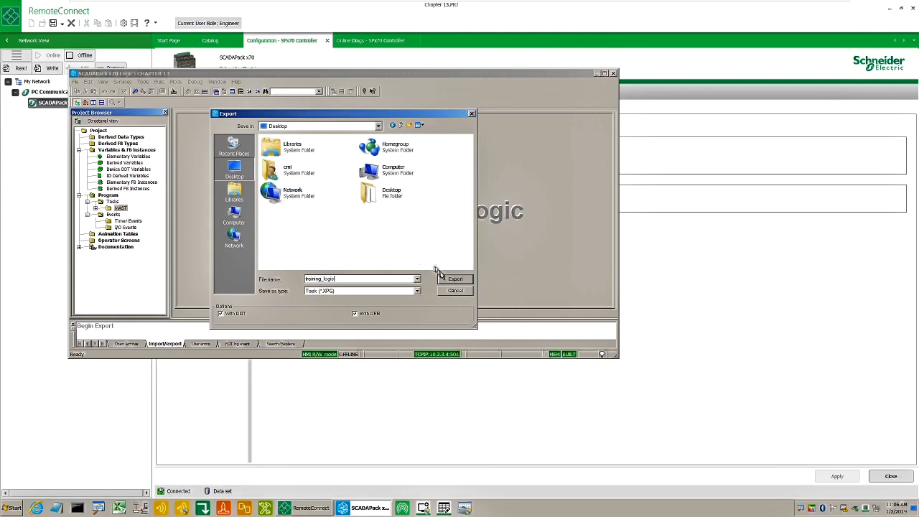
pyautogui.click(455, 279)
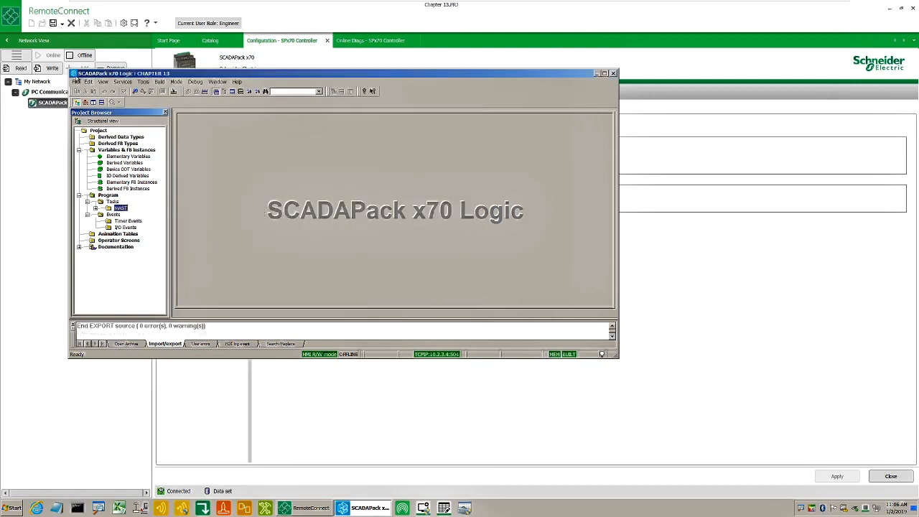
pyautogui.click(84, 92)
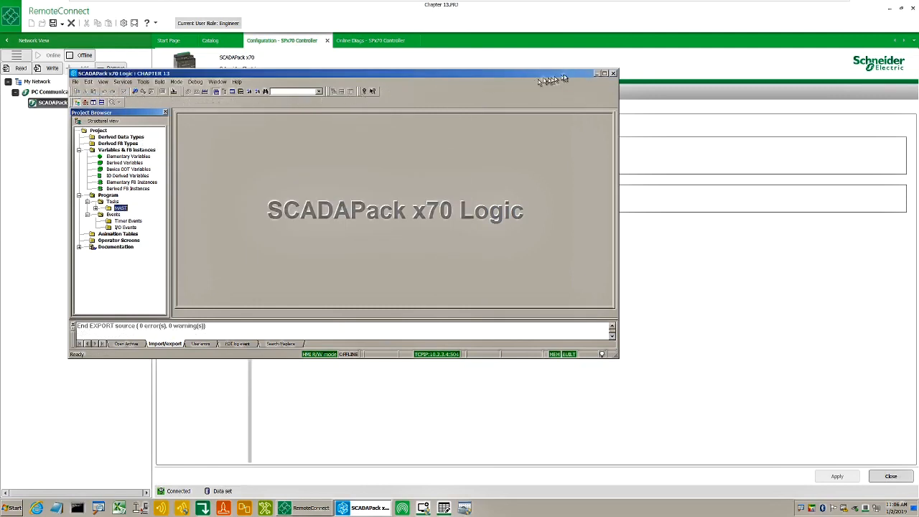
pyautogui.click(614, 72)
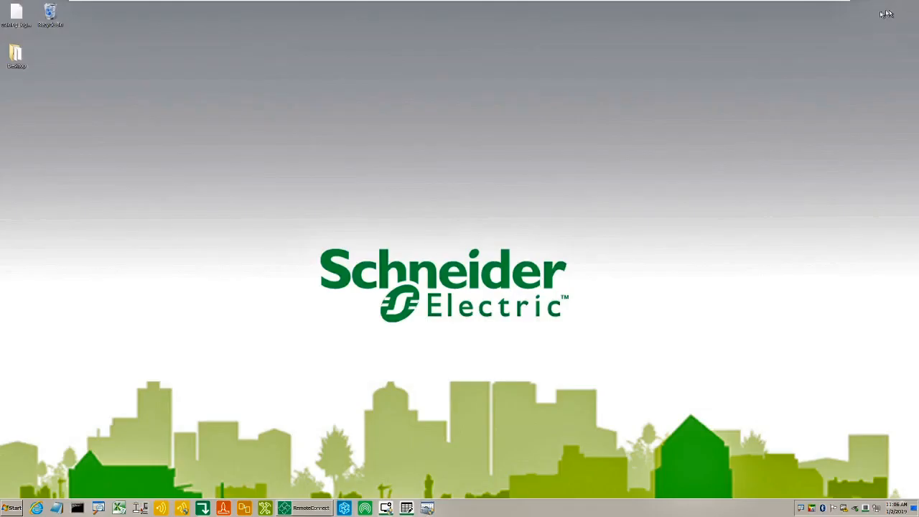
pyautogui.moveTo(44, 40)
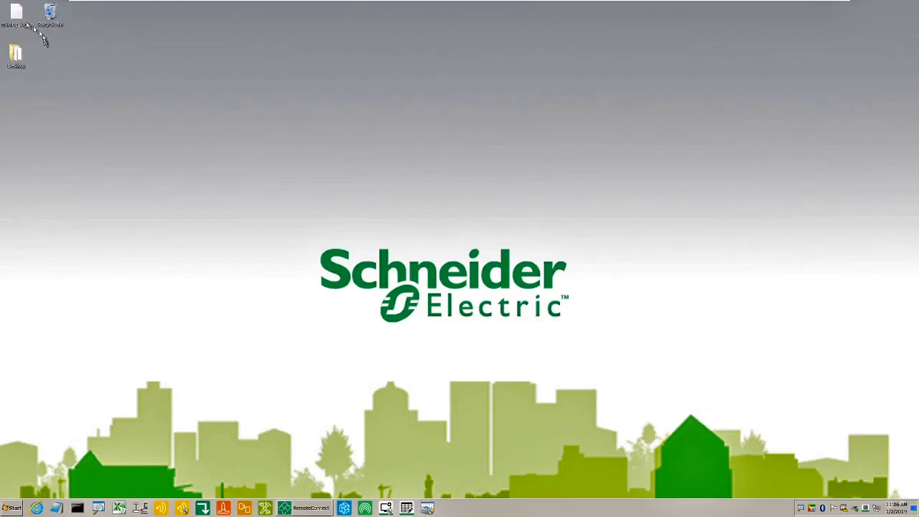
# - Select training_logic.xpg on the desktop, then return to RemoteConnect
pyautogui.click(16, 15)
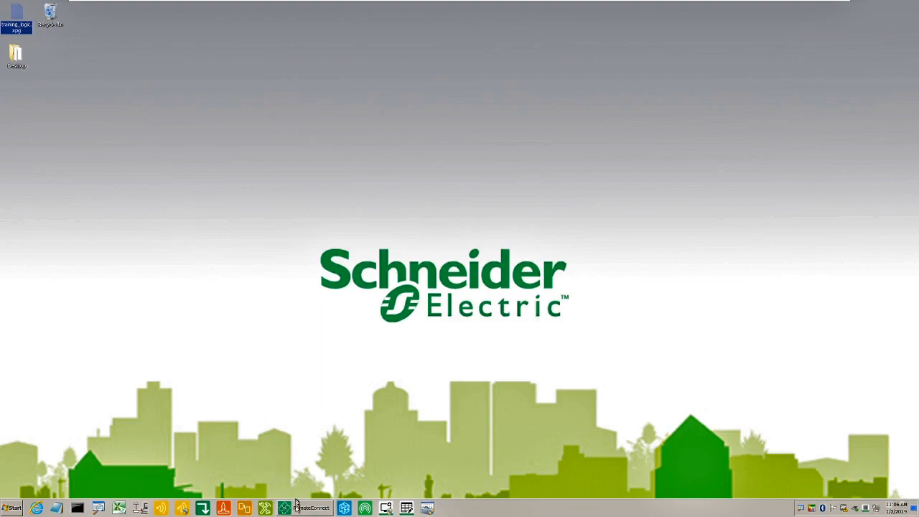
pyautogui.click(296, 508)
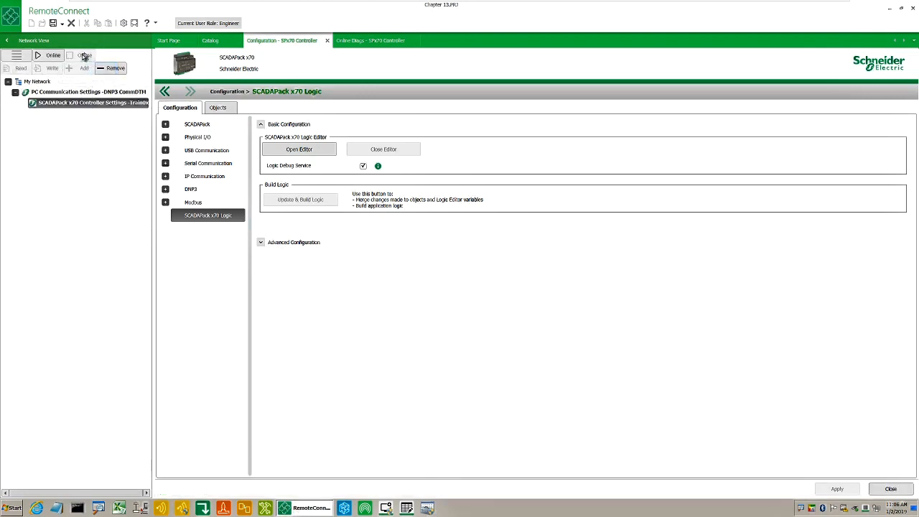
# - Choose Export to Excel File from the SCADAPack x70 controller's additional functions
pyautogui.rightClick(86, 103)
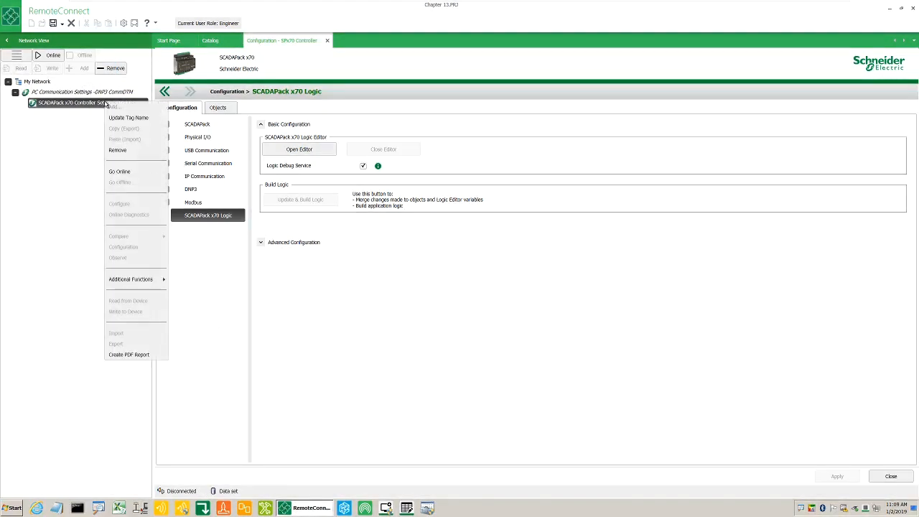
pyautogui.moveTo(136, 279)
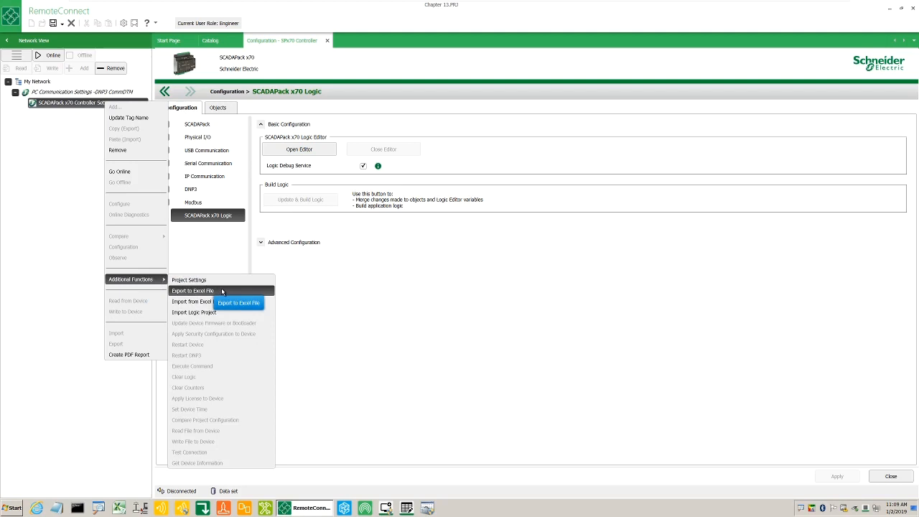
pyautogui.click(192, 290)
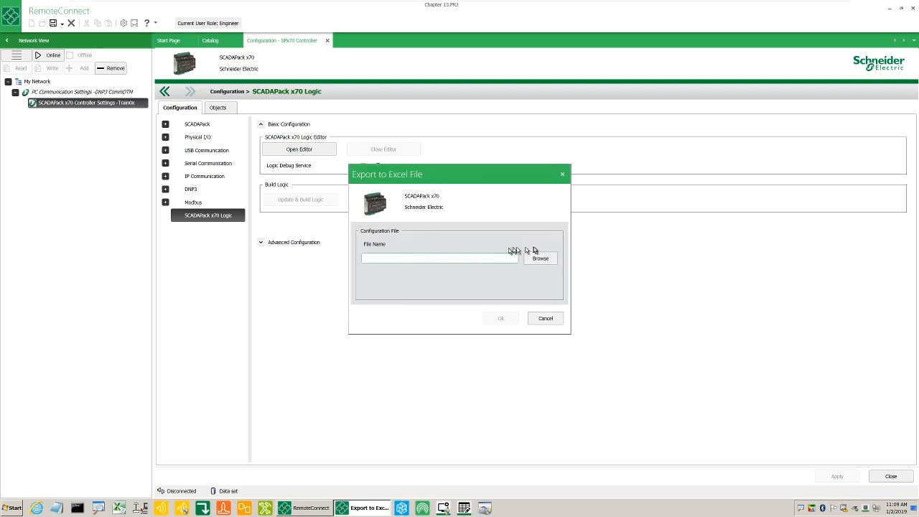
# - Save the export as training_excel on the Desktop, run it and acknowledge the success message
pyautogui.click(540, 258)
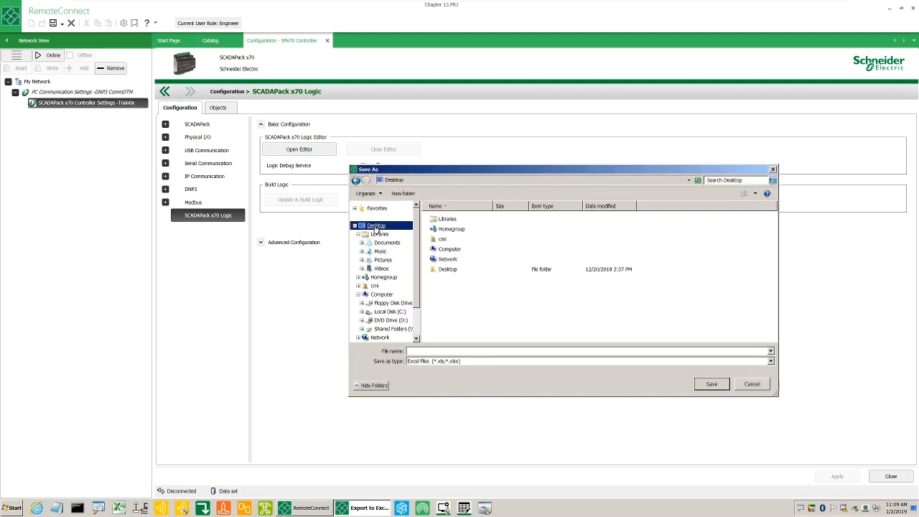
pyautogui.click(589, 350)
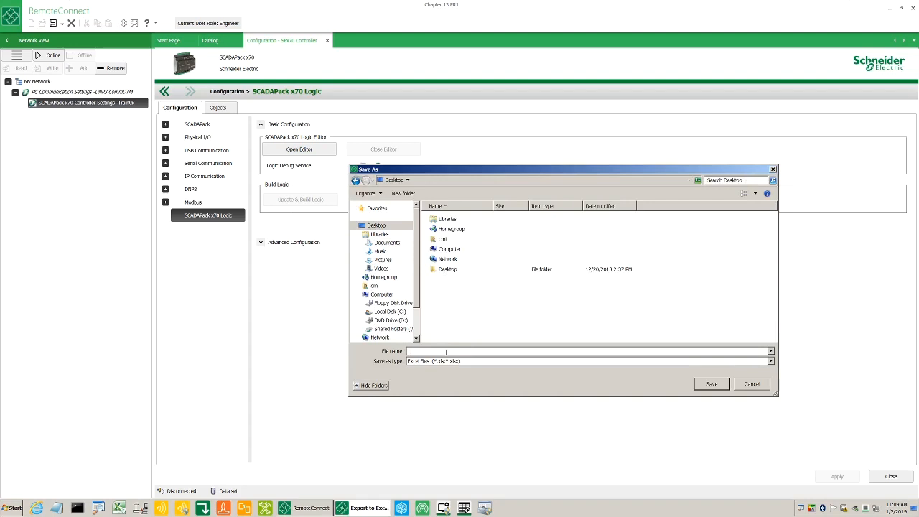
pyautogui.write('training_excel')
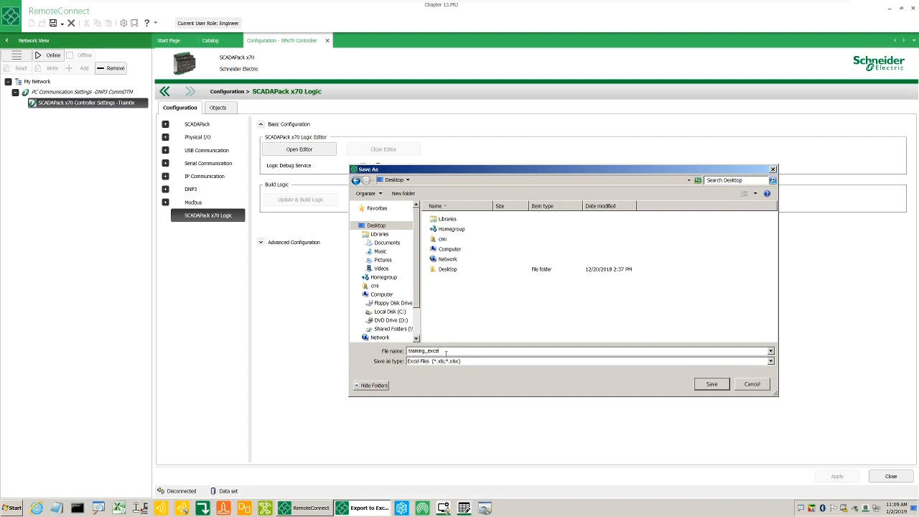
pyautogui.click(711, 383)
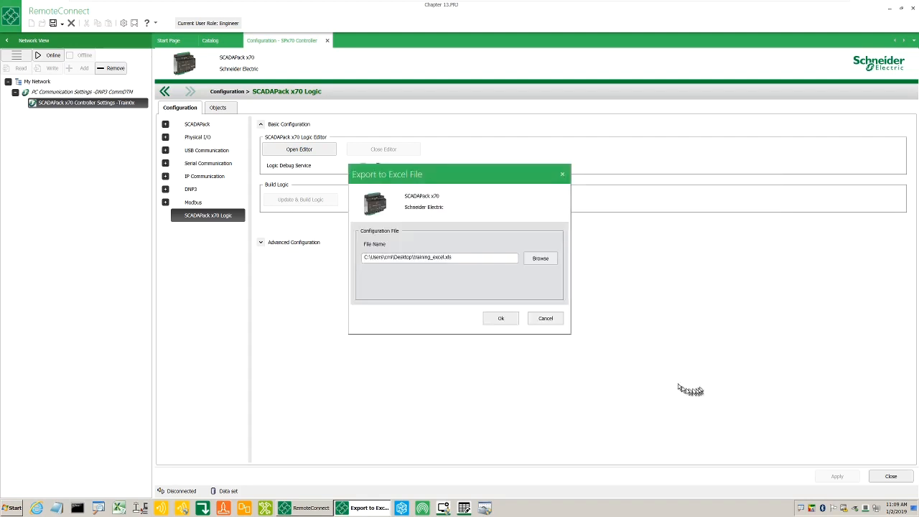
pyautogui.click(500, 319)
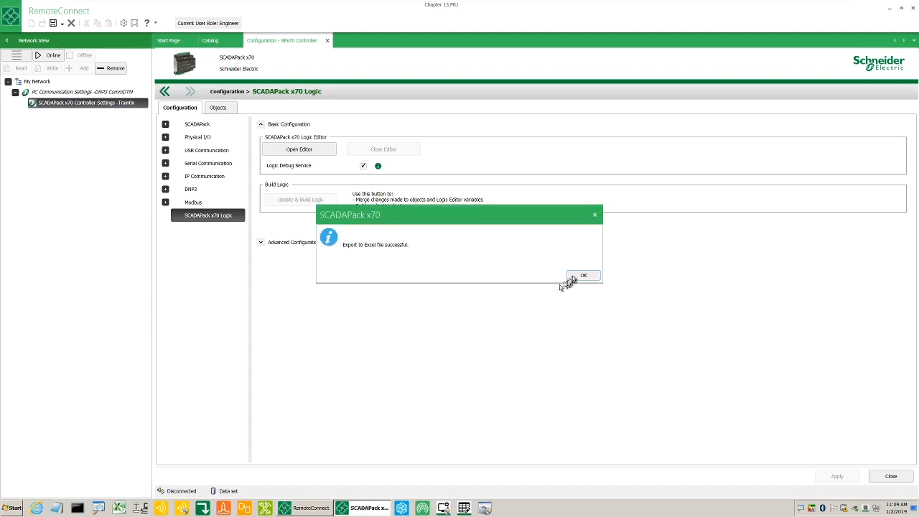
pyautogui.click(583, 276)
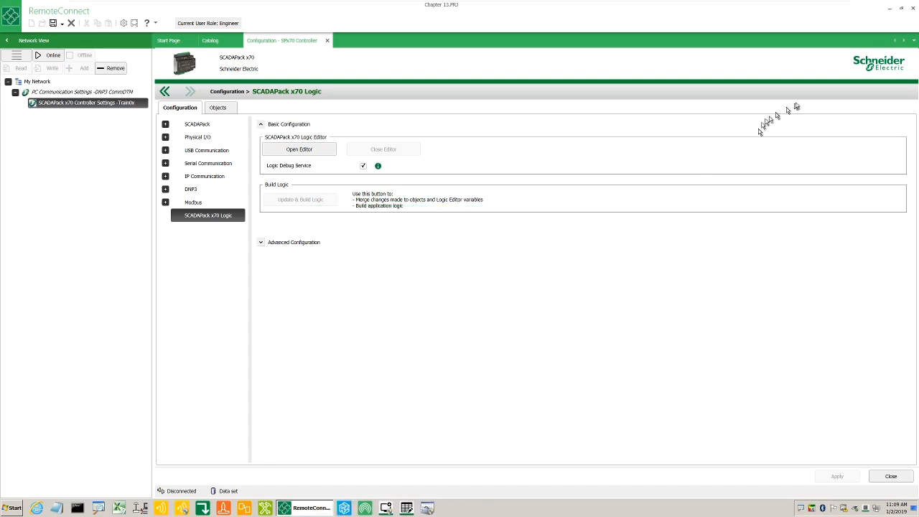
# - Open training_excel.xls and review the Project Settings and Objects sheets, including the DataType column
pyautogui.click(904, 9)
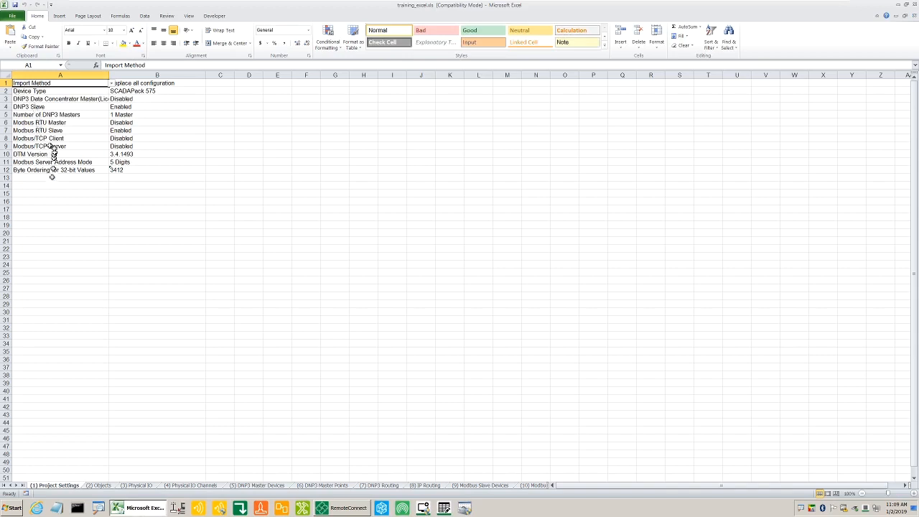
pyautogui.click(54, 115)
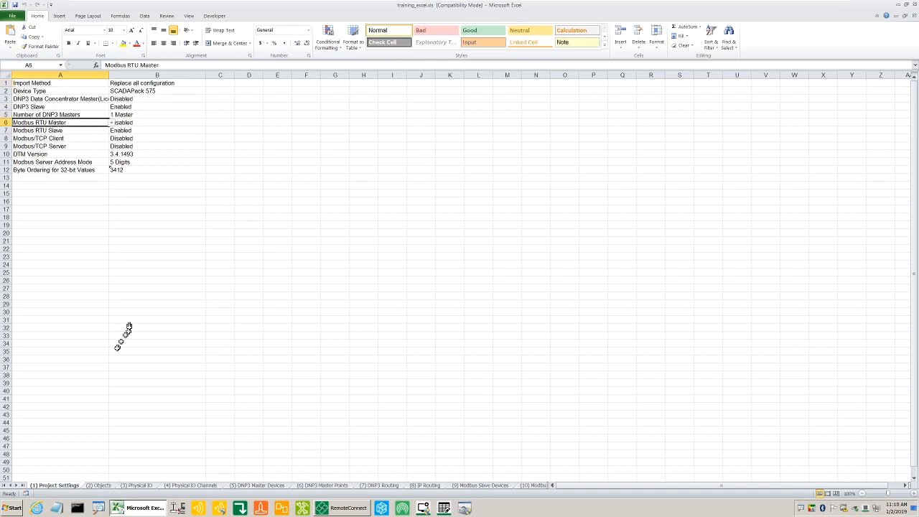
pyautogui.click(97, 486)
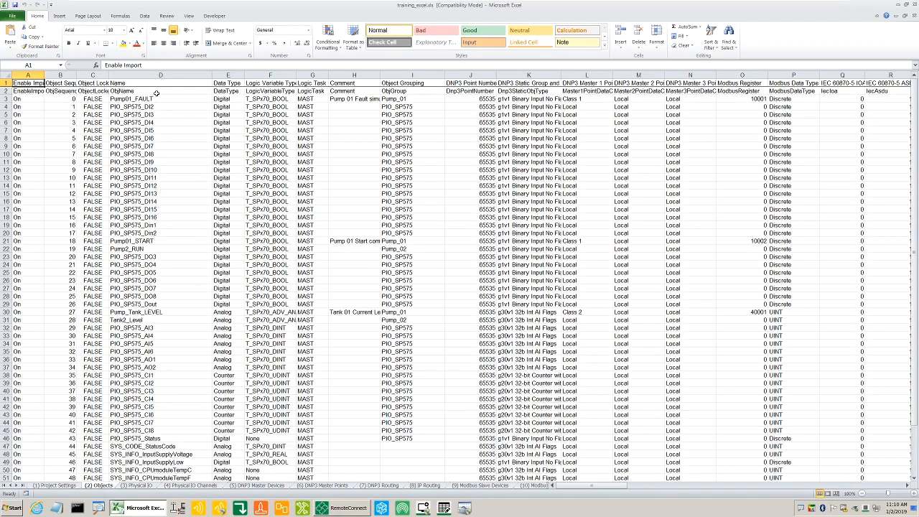
pyautogui.click(227, 90)
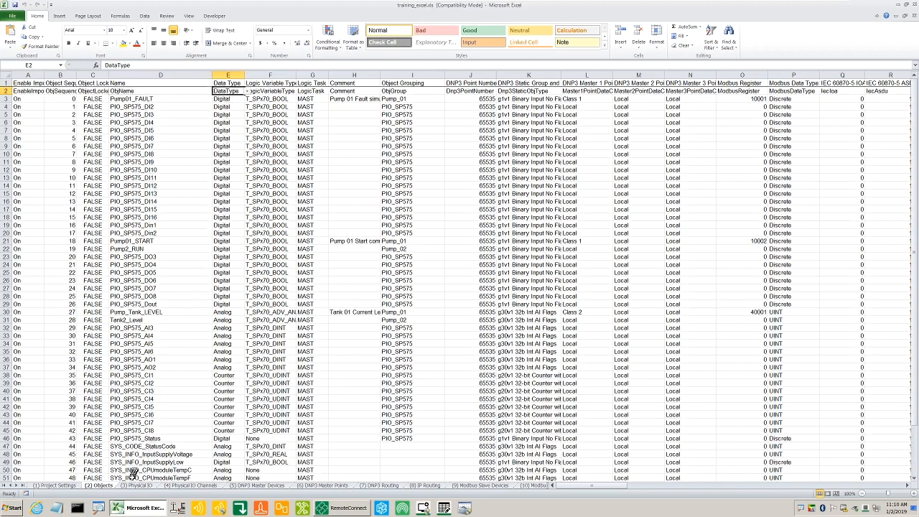
# - Review the Physical IO (SP575, SCADAPack 575), Physical IO Channels, DNP3 Master Devices and DNP3 Master Points sheets
pyautogui.click(136, 486)
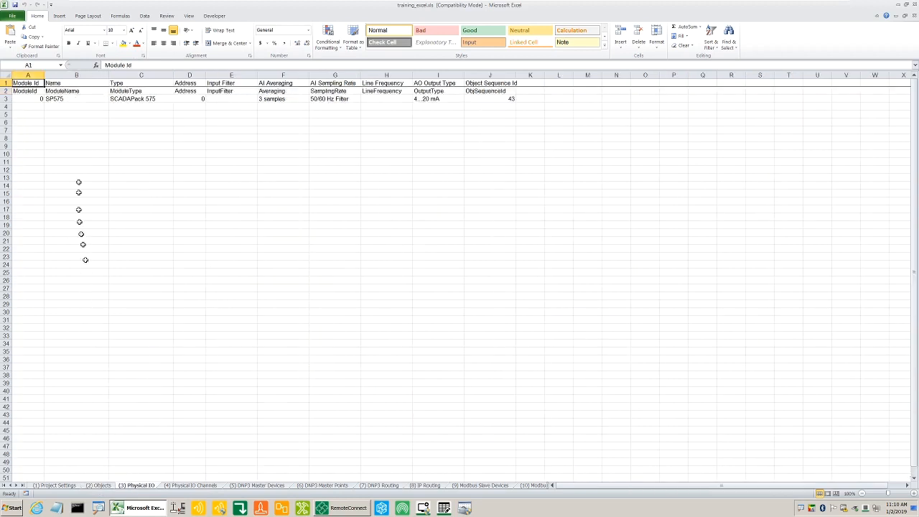
pyautogui.click(76, 98)
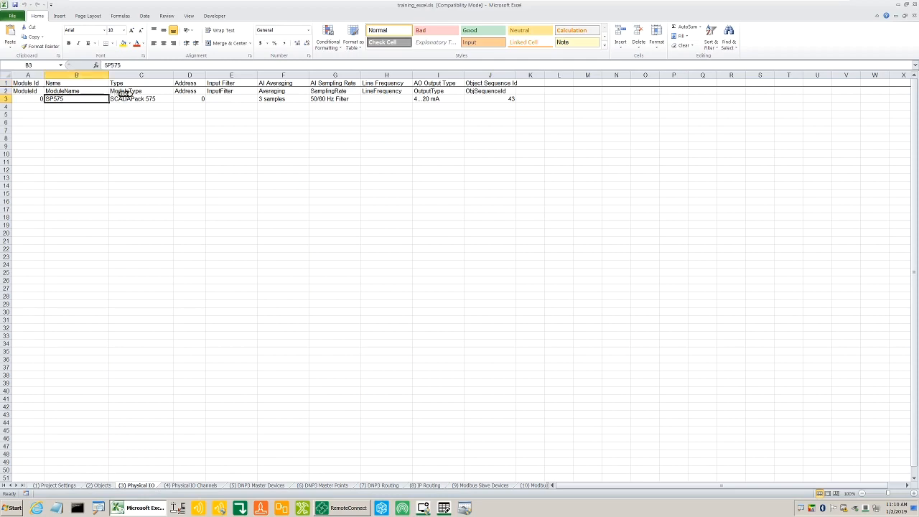
pyautogui.click(141, 97)
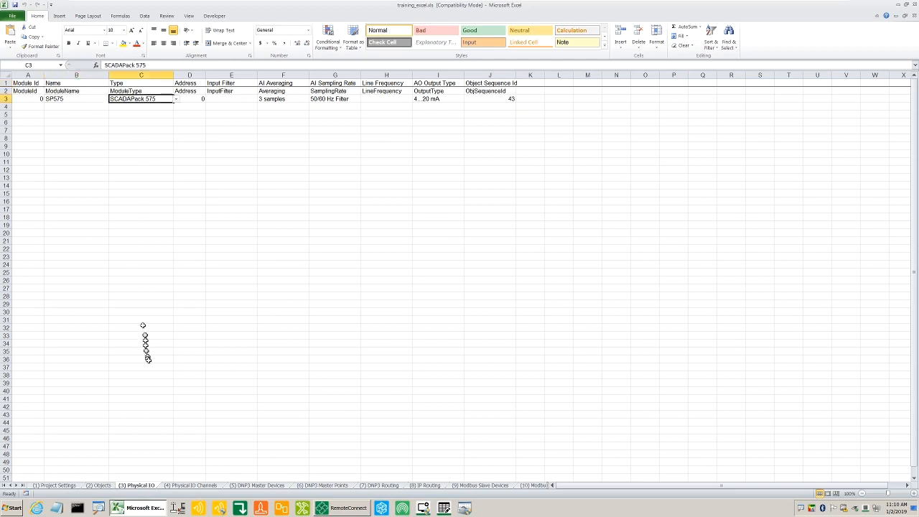
pyautogui.click(190, 486)
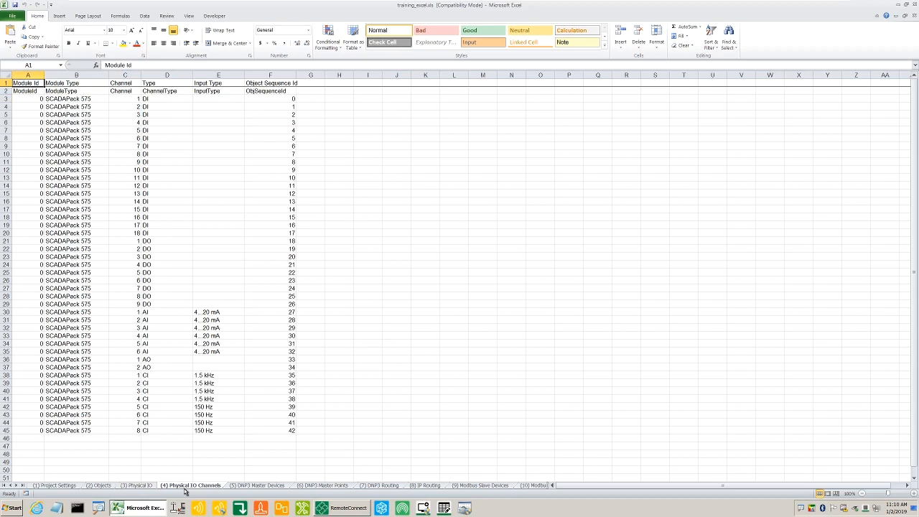
pyautogui.click(257, 486)
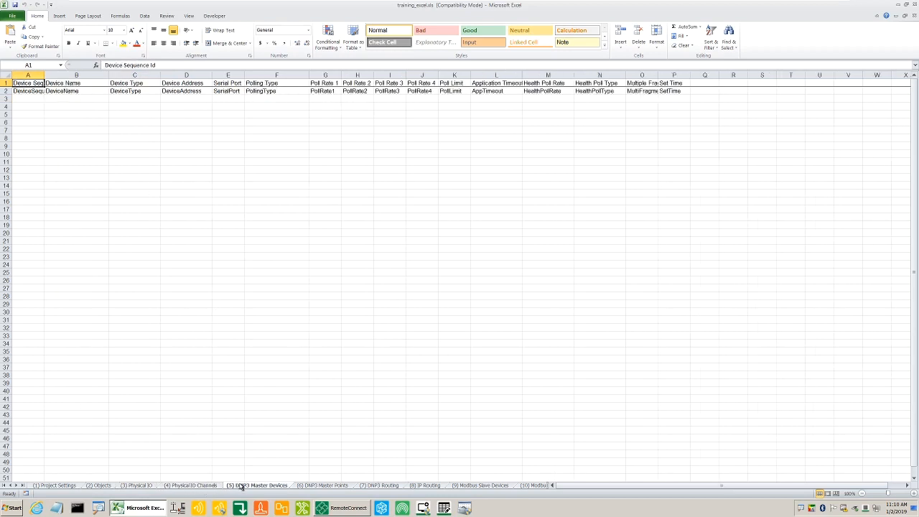
pyautogui.click(325, 486)
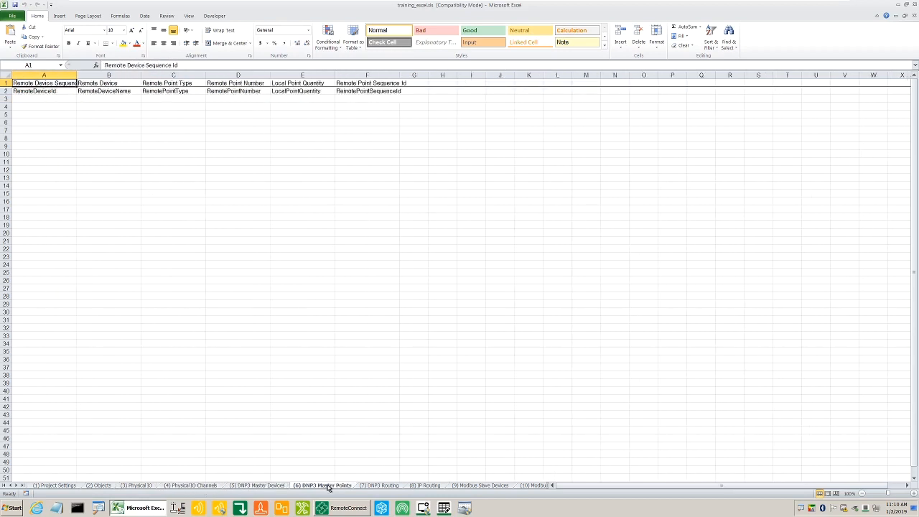